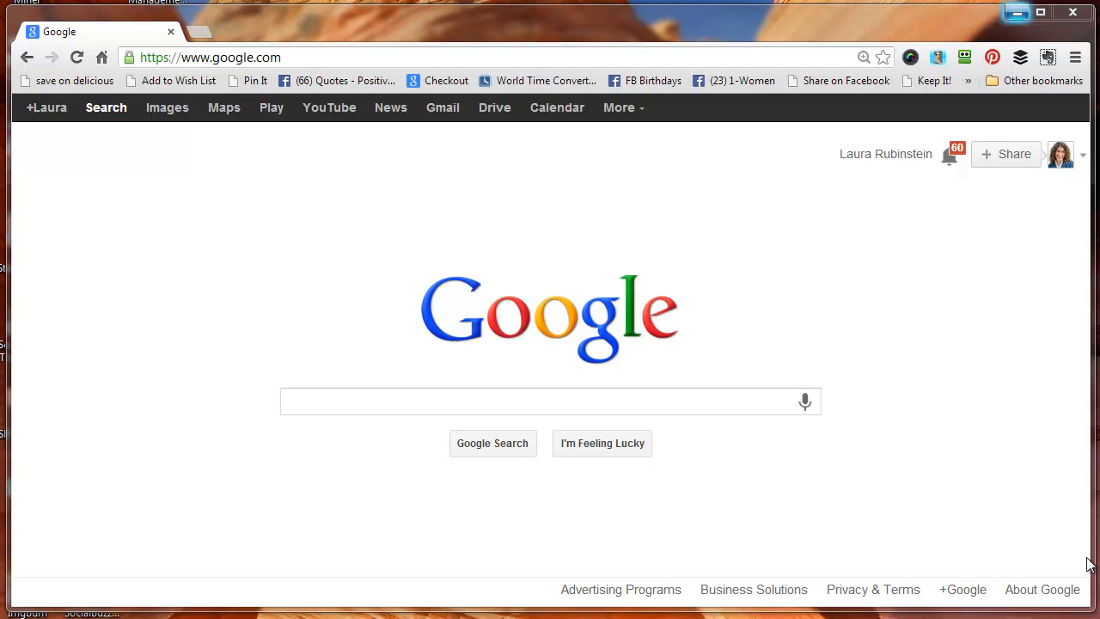
# Step: Search Google for "sailboat" using the autocomplete suggestion
pyautogui.click(550, 402)
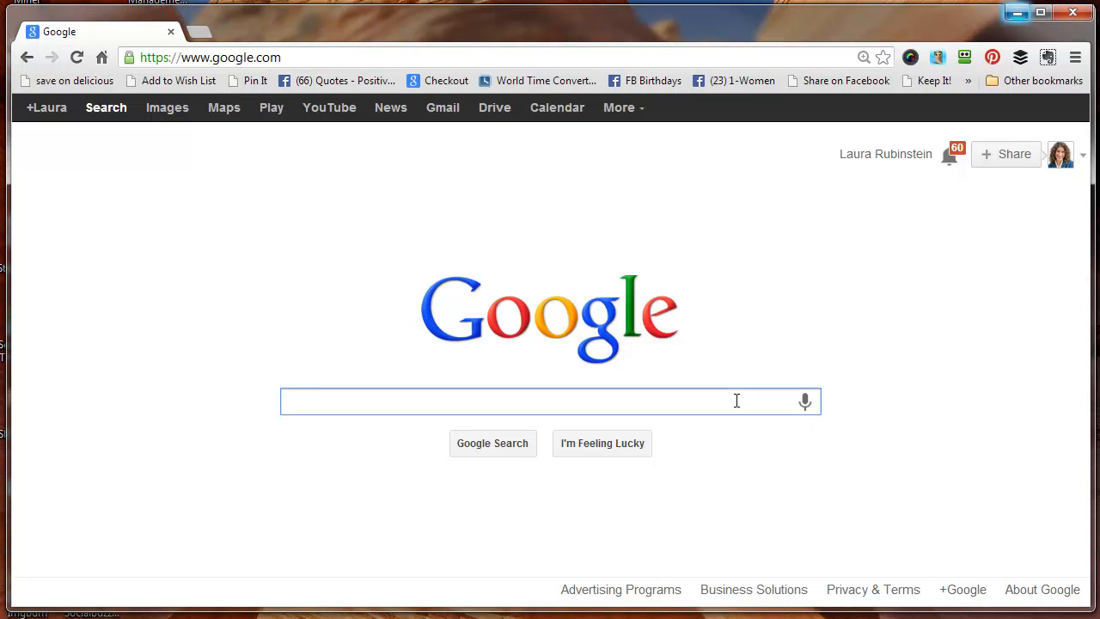
pyautogui.write('sailboa')
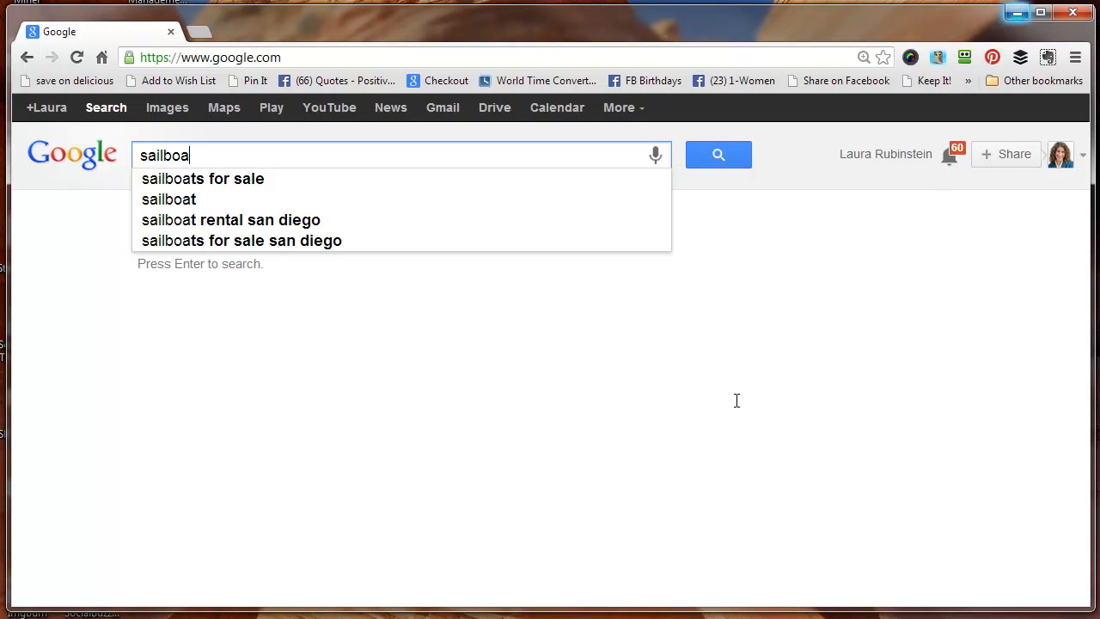
pyautogui.click(168, 199)
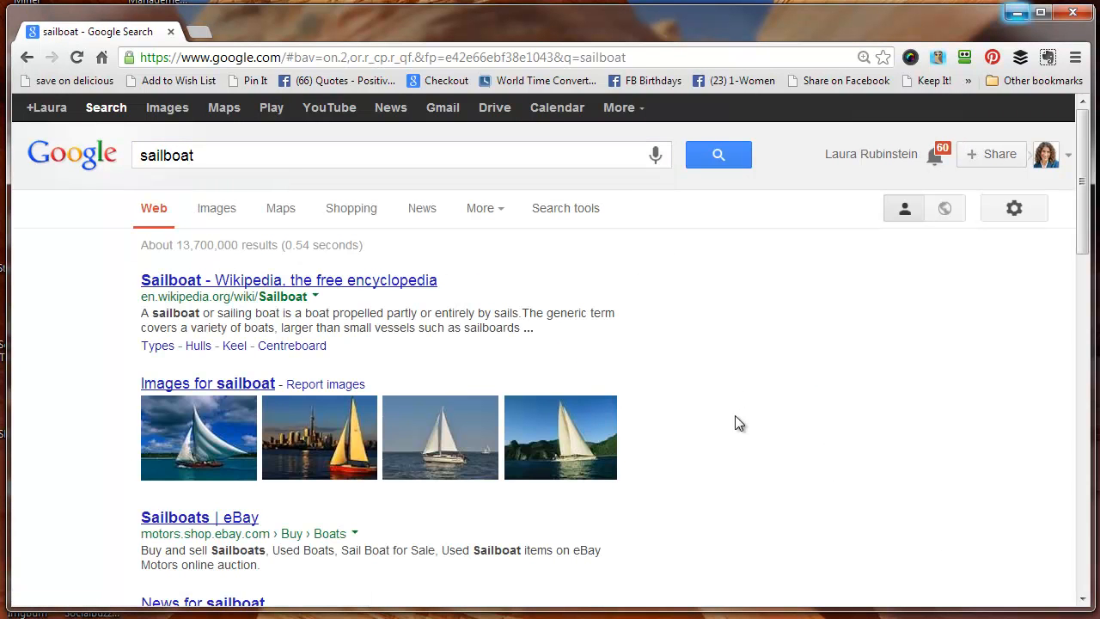
pyautogui.moveTo(242, 381)
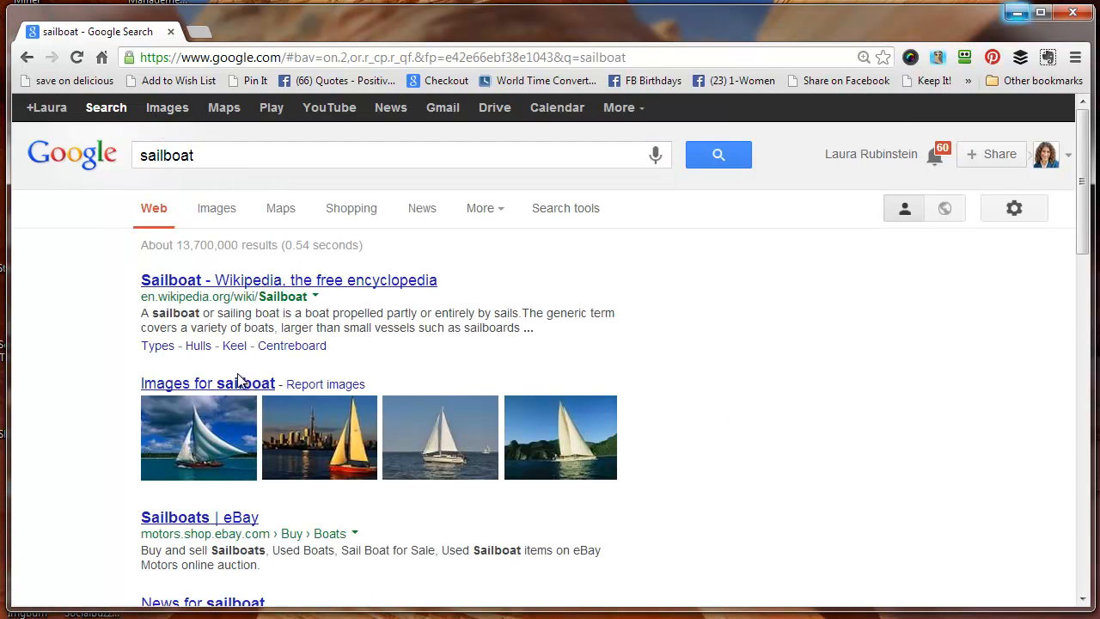
# Step: Switch to sailboat image results and go to Advanced image search from the Options gear
pyautogui.click(167, 106)
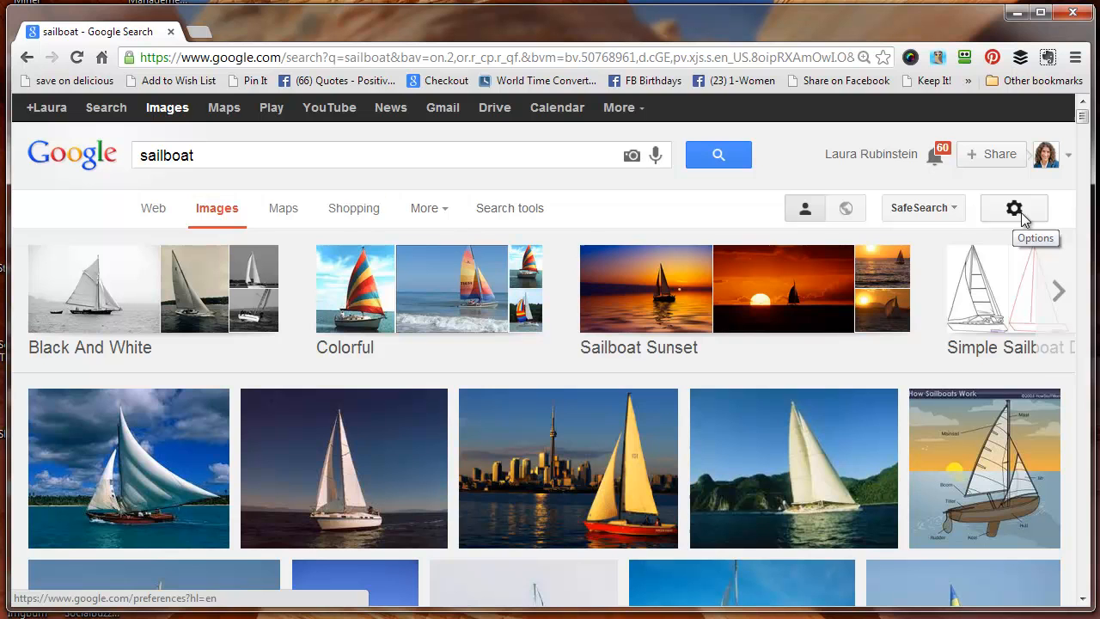
pyautogui.click(1014, 208)
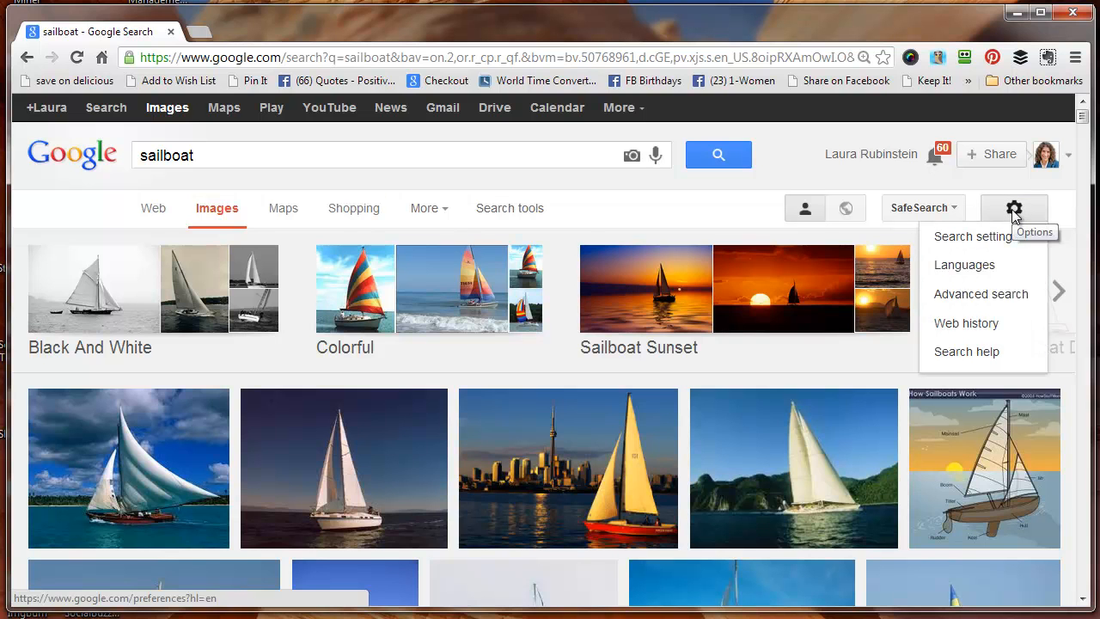
pyautogui.click(979, 293)
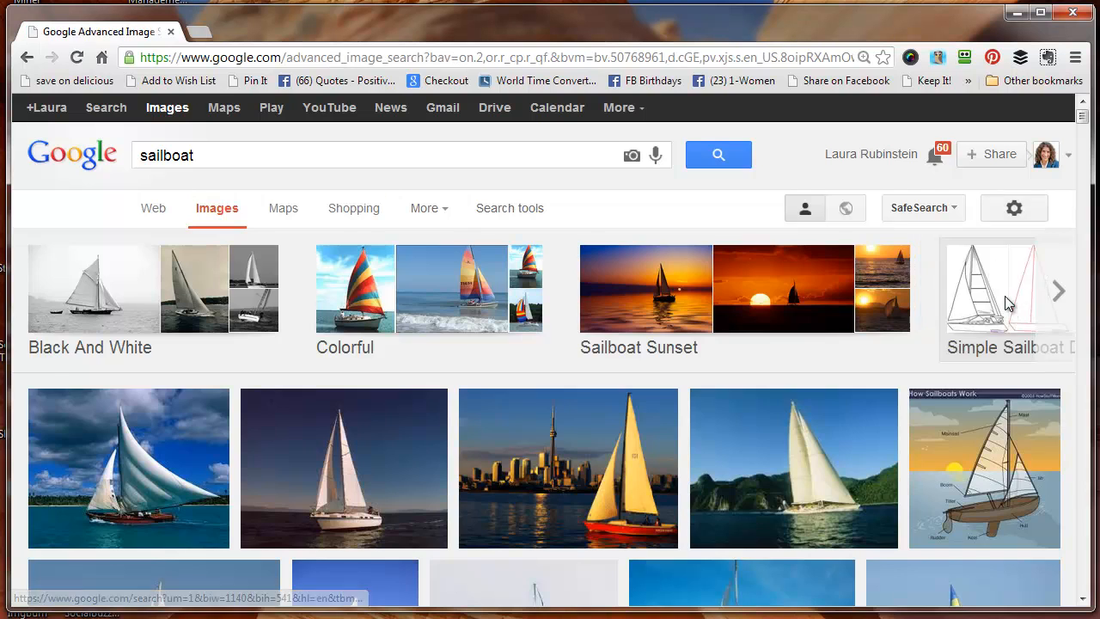
# Step: Set usage rights to "free to use, share or modify, even commercially" and run the search
pyautogui.scroll(-3)
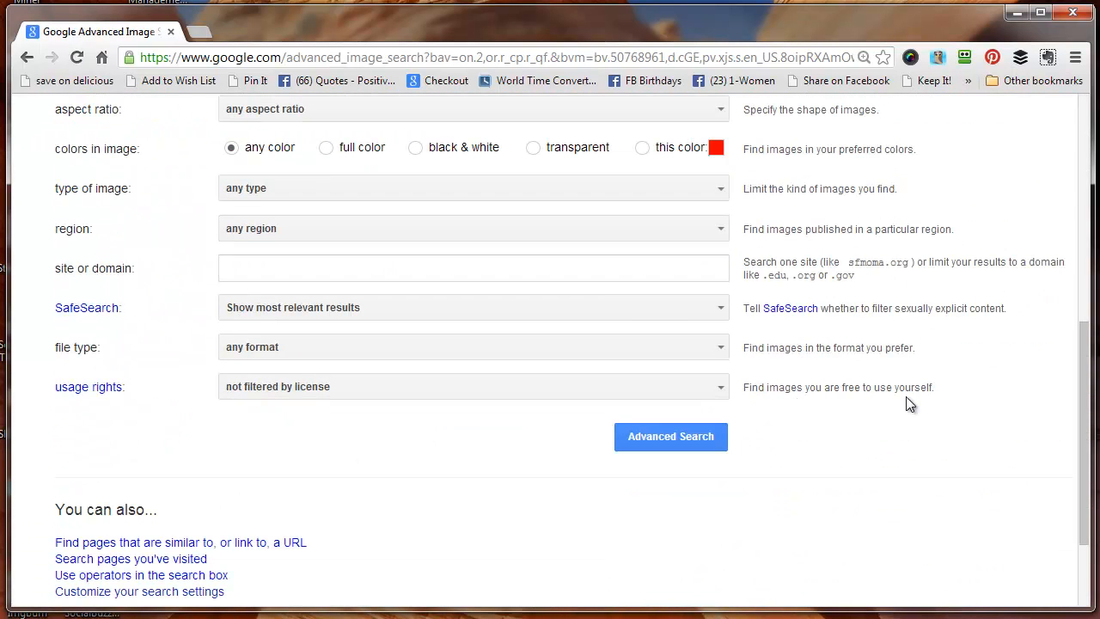
pyautogui.moveTo(244, 381)
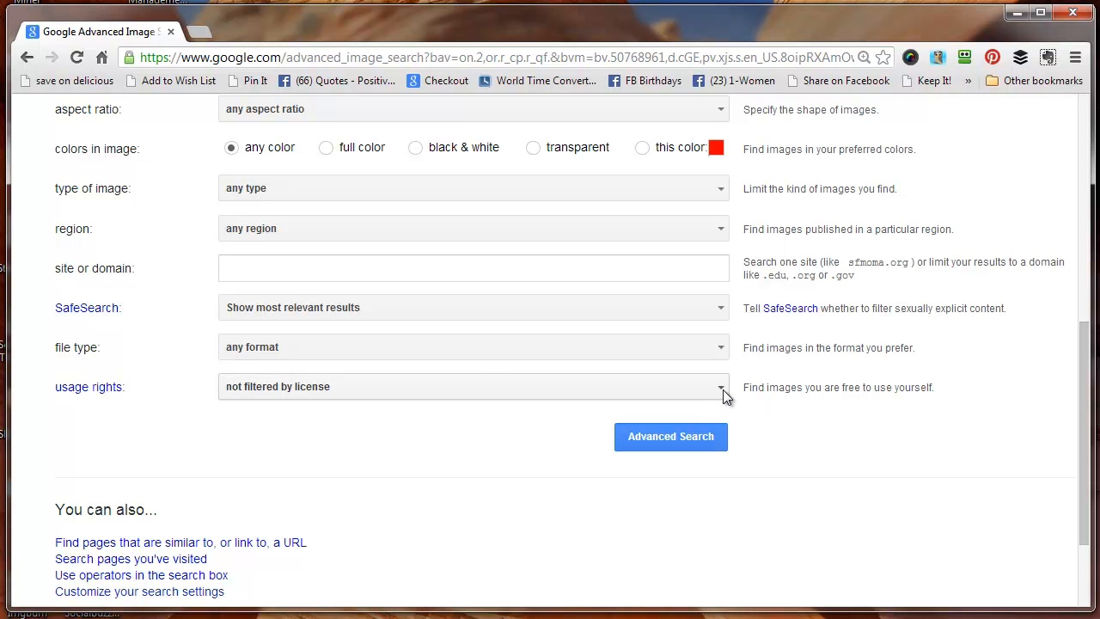
pyautogui.click(720, 385)
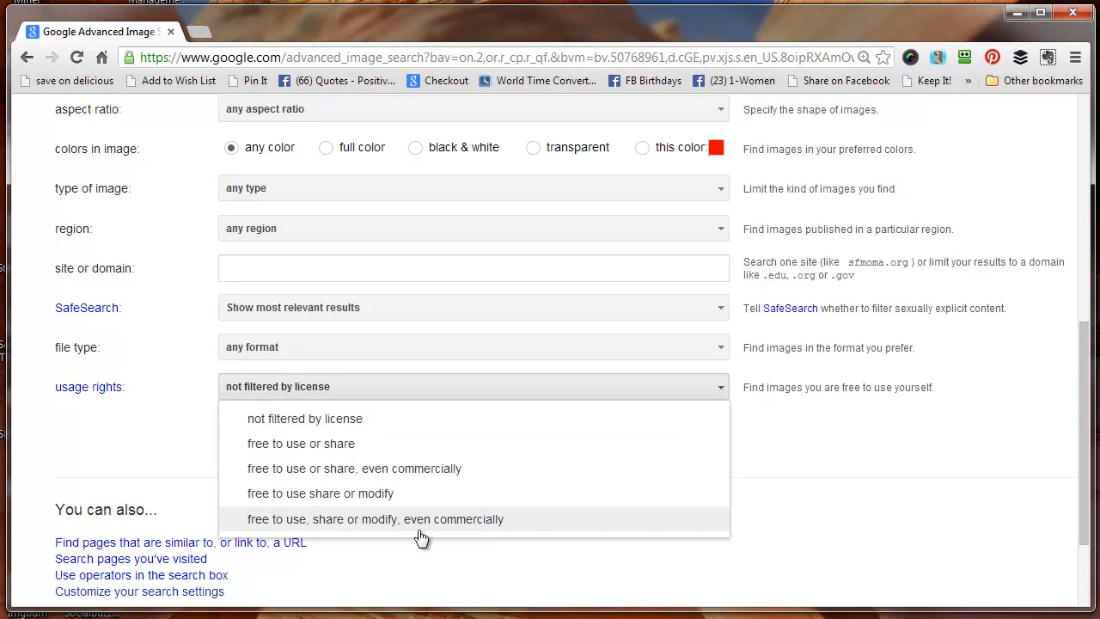
pyautogui.moveTo(335, 531)
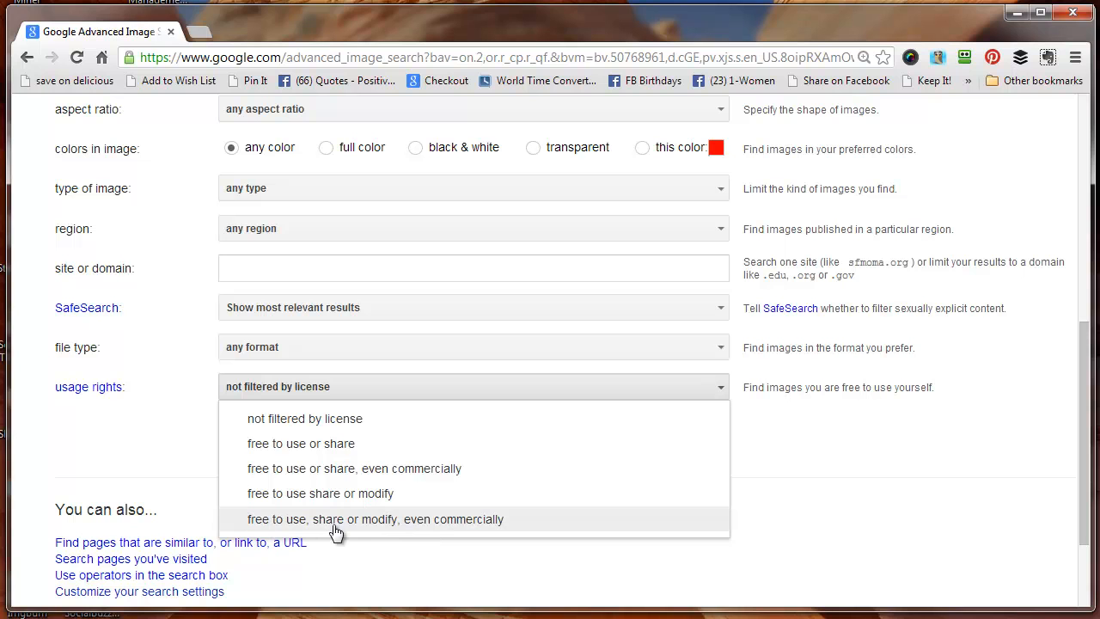
pyautogui.moveTo(438, 528)
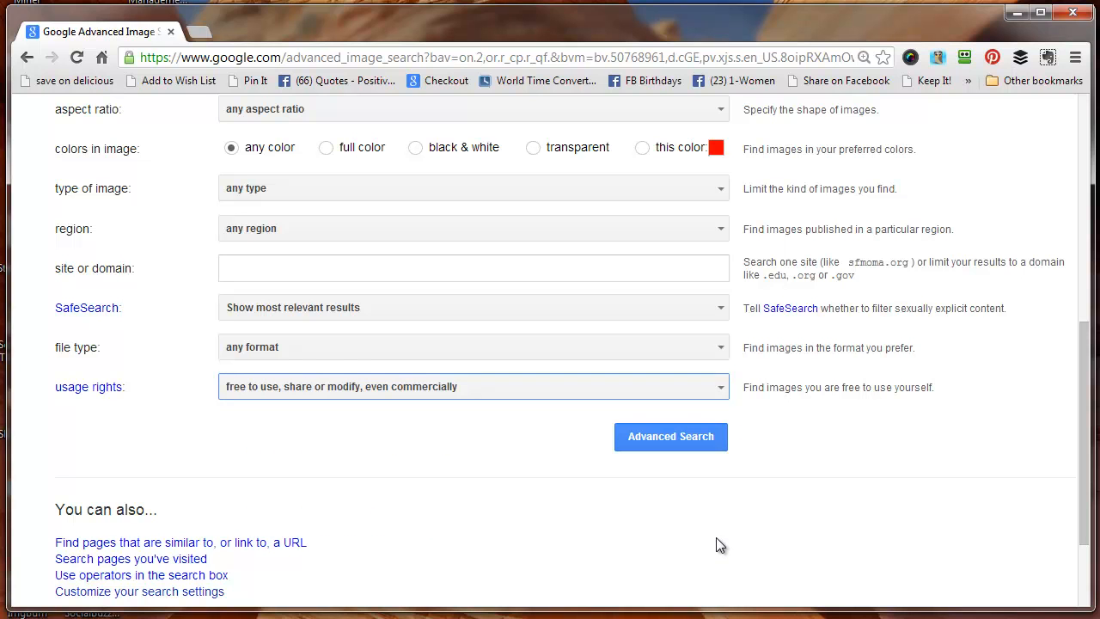
pyautogui.moveTo(392, 402)
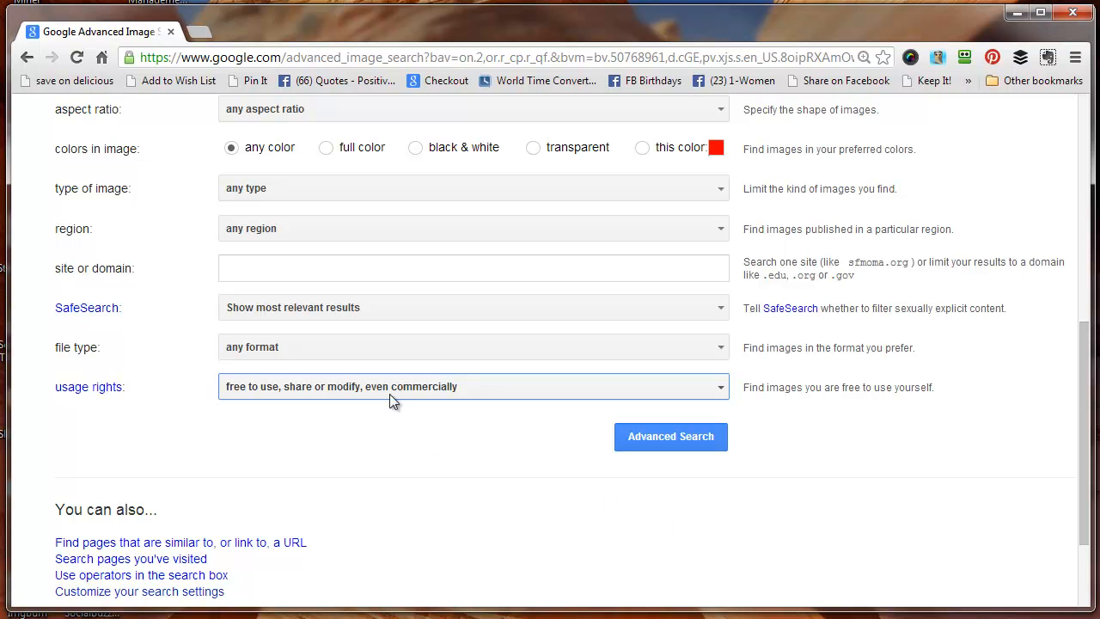
pyautogui.click(670, 437)
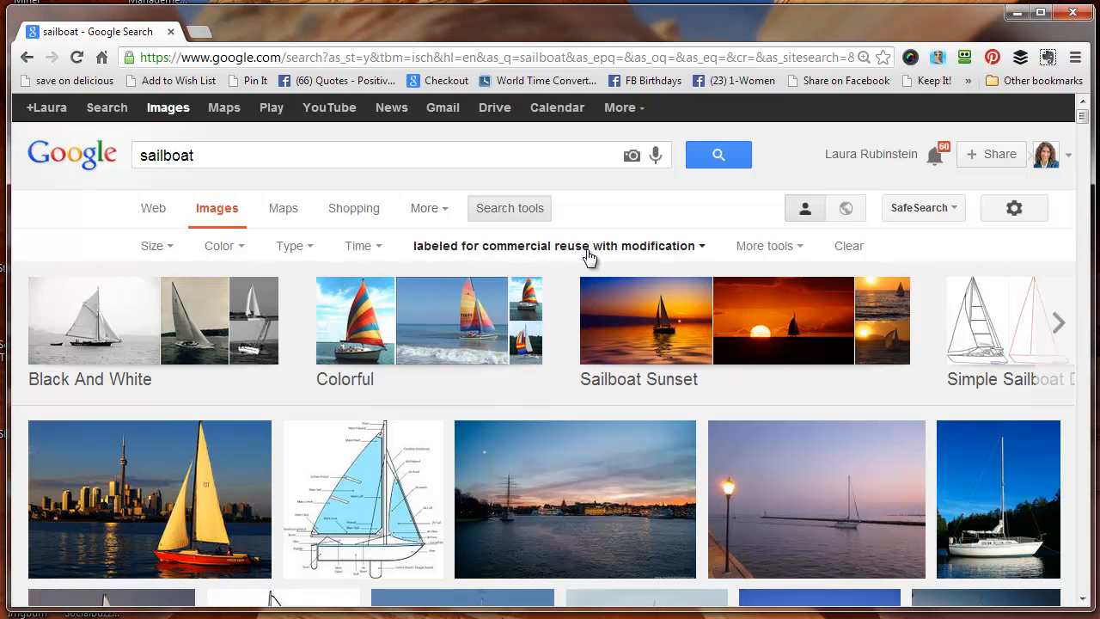
pyautogui.moveTo(684, 254)
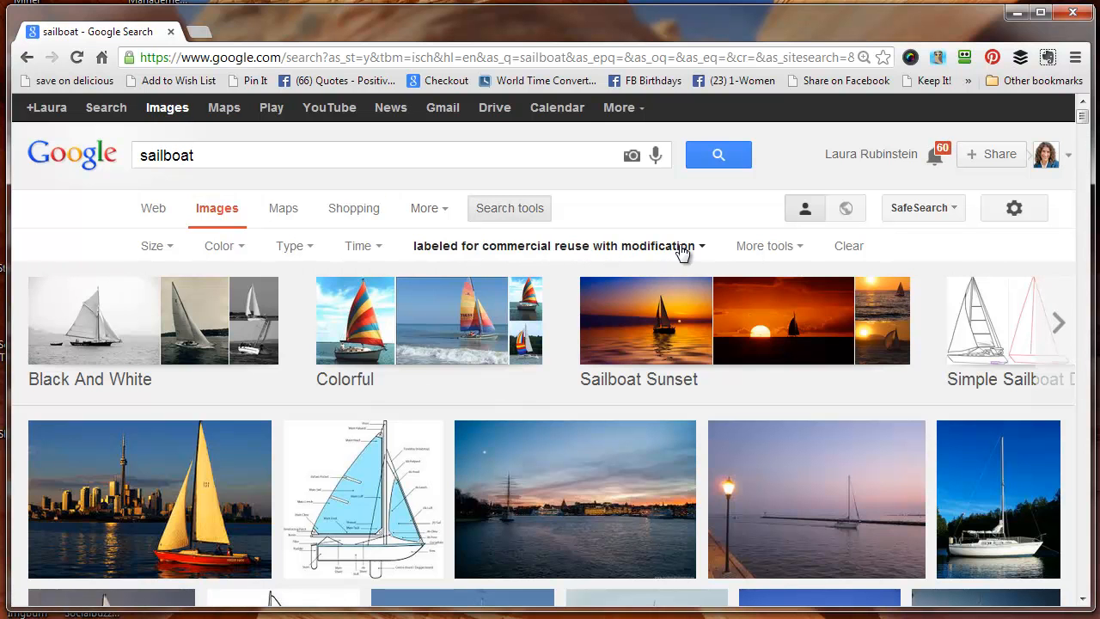
# Step: Confirm the commercial reuse with modification license filter and browse the filtered sailboat images
pyautogui.click(557, 246)
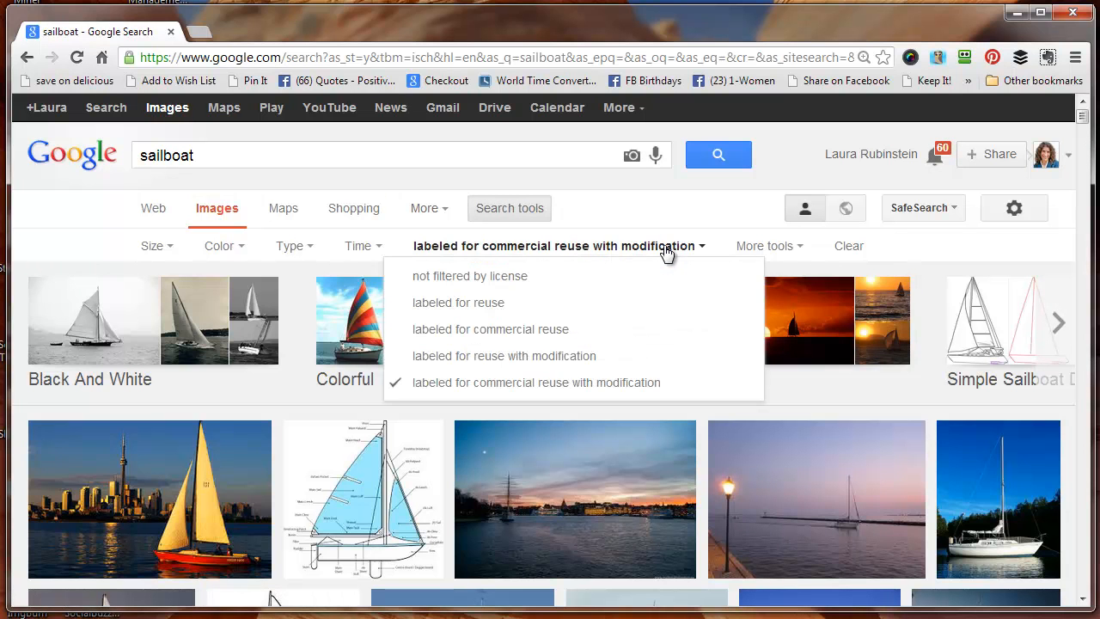
pyautogui.click(536, 381)
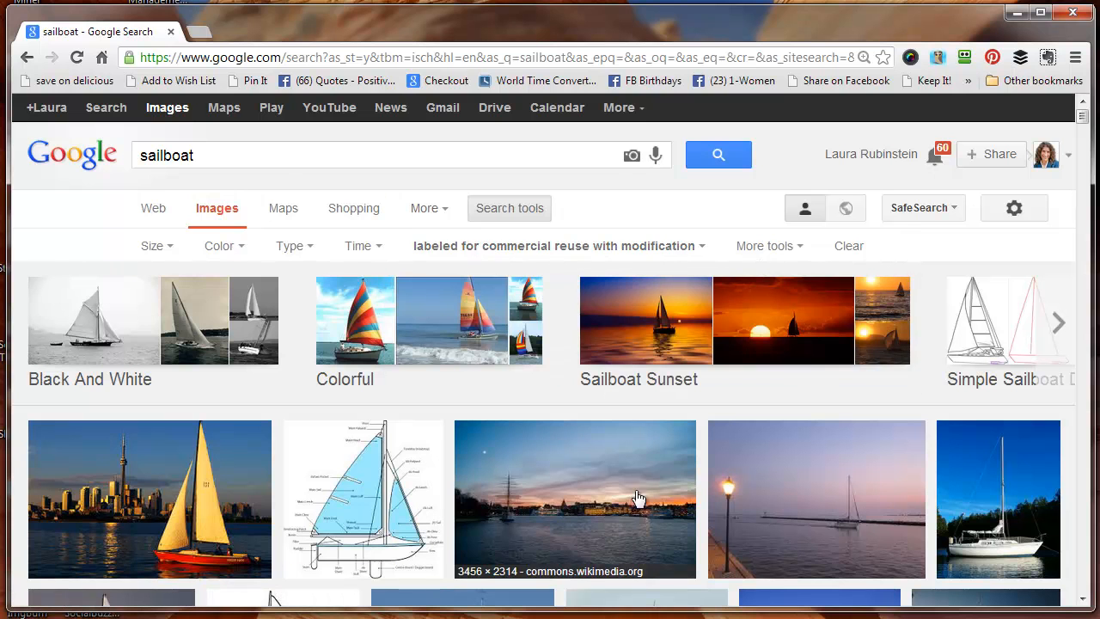
pyautogui.scroll(-3)
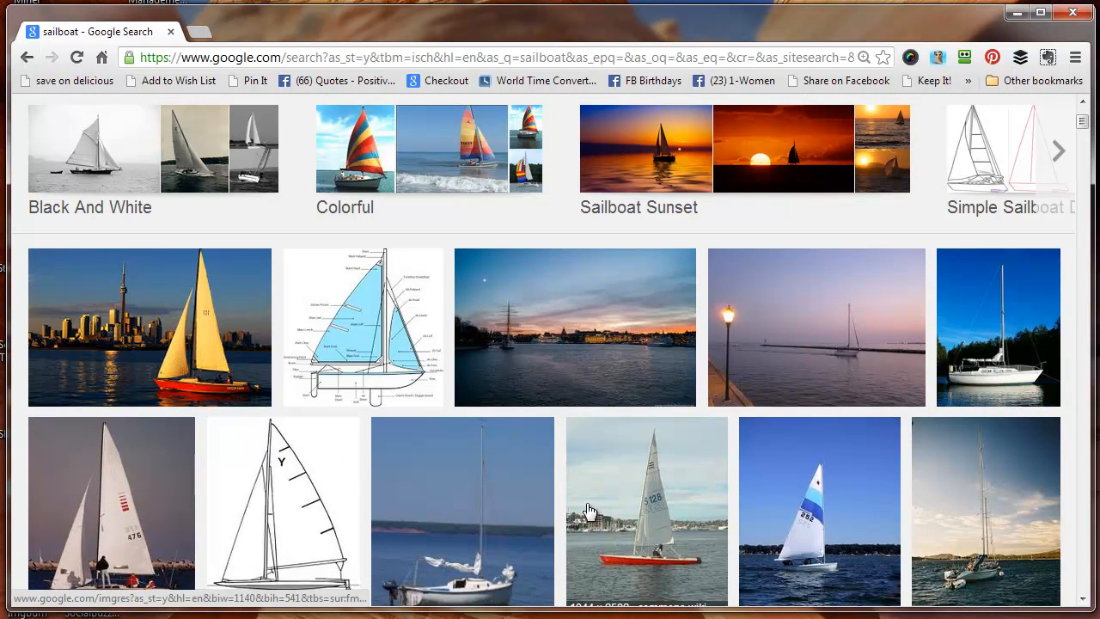
pyautogui.scroll(3)
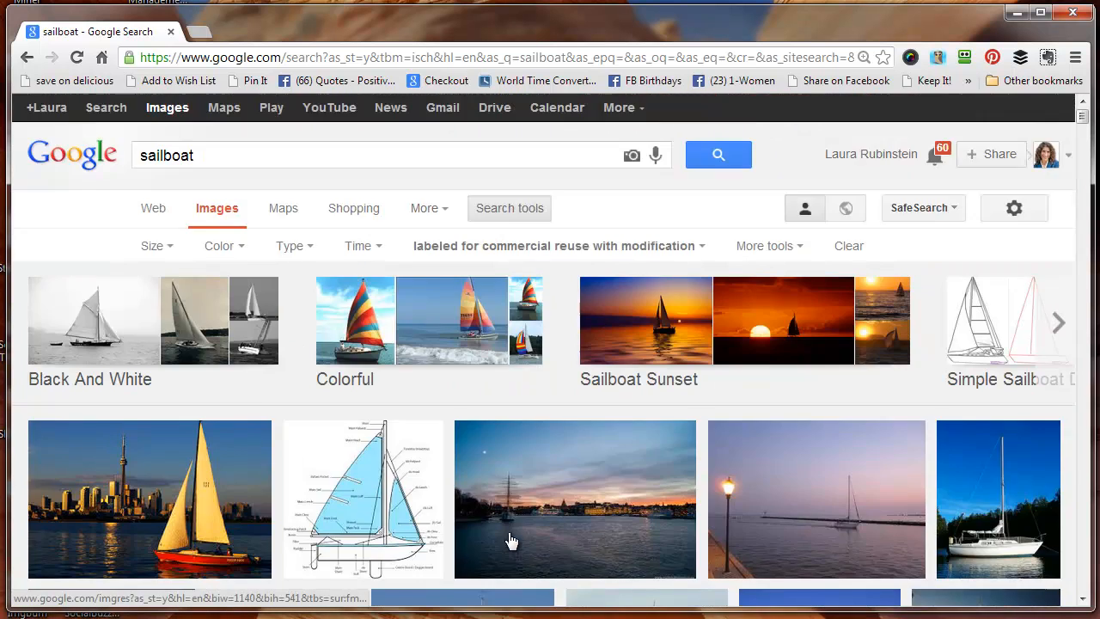
pyautogui.moveTo(645, 550)
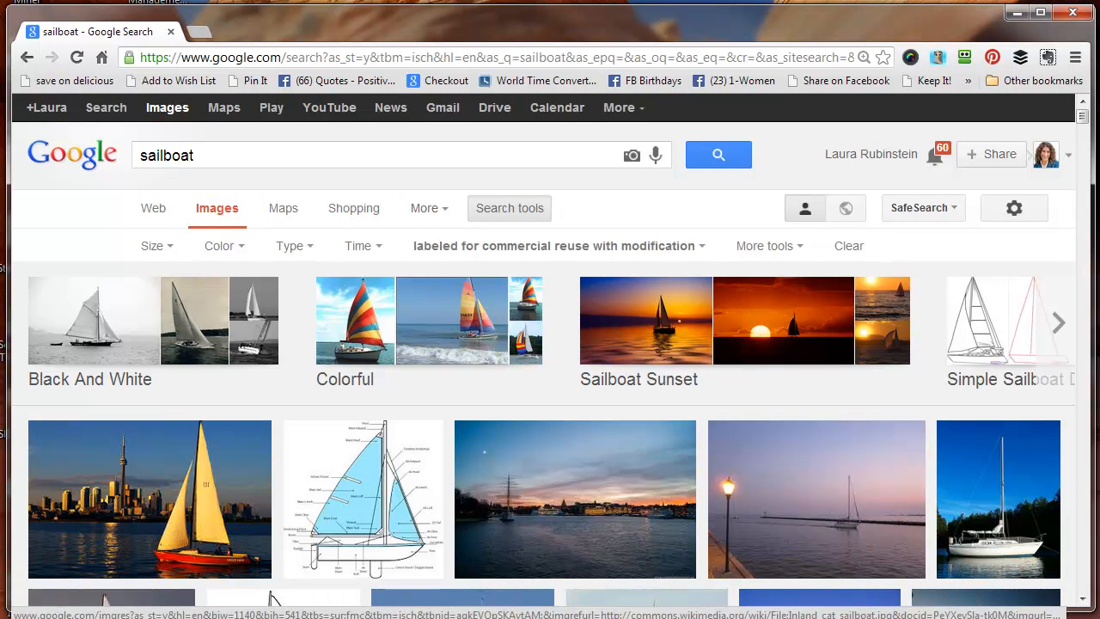
pyautogui.moveTo(845, 526)
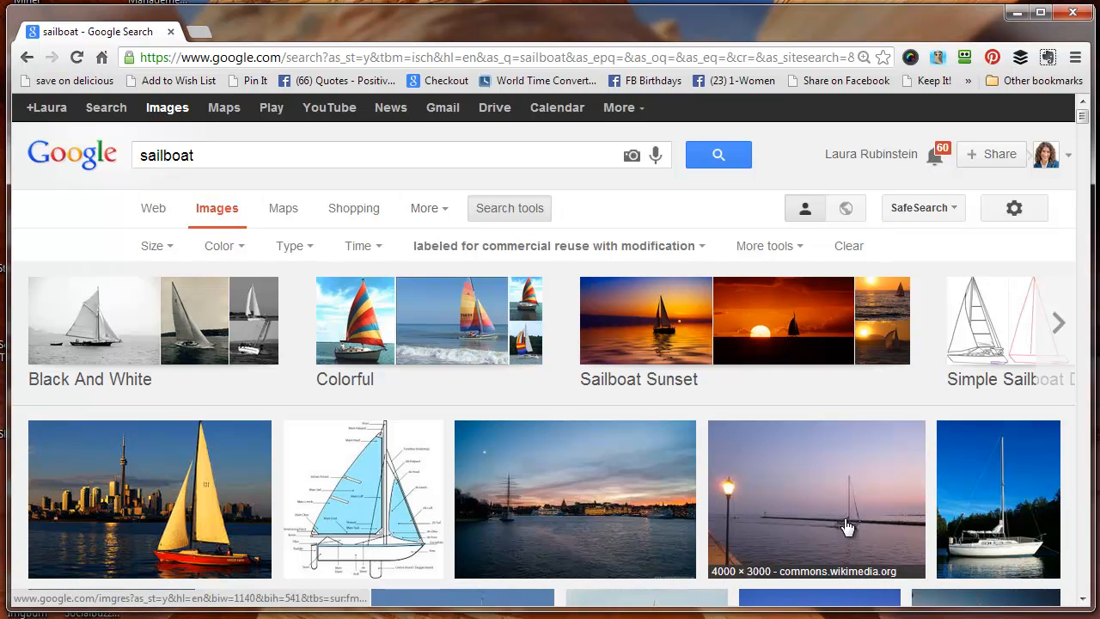
pyautogui.moveTo(890, 531)
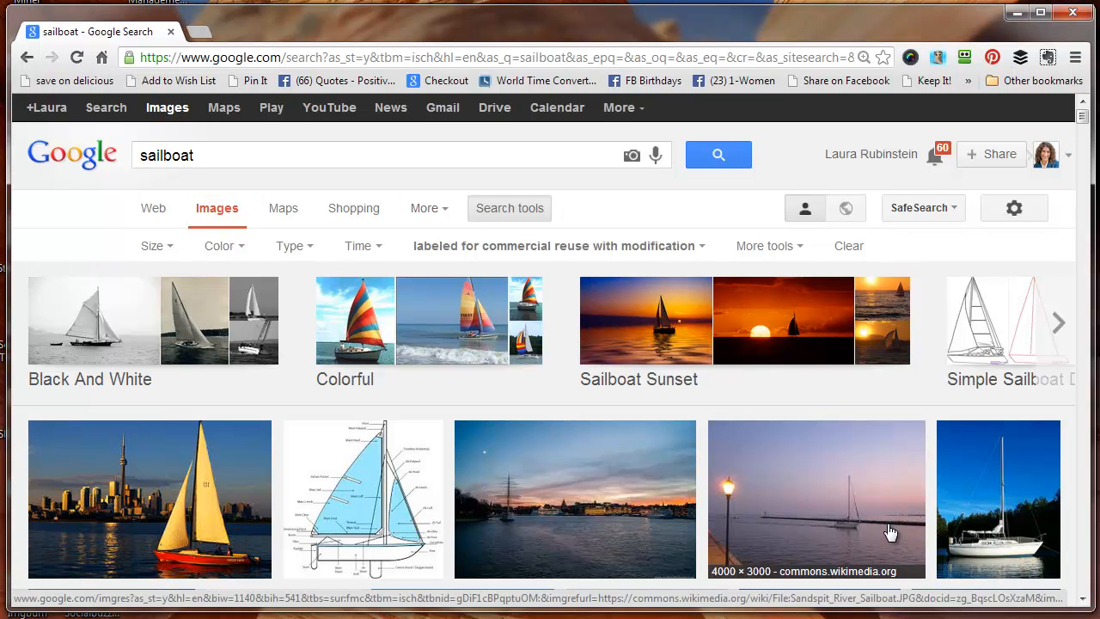
pyautogui.moveTo(1059, 546)
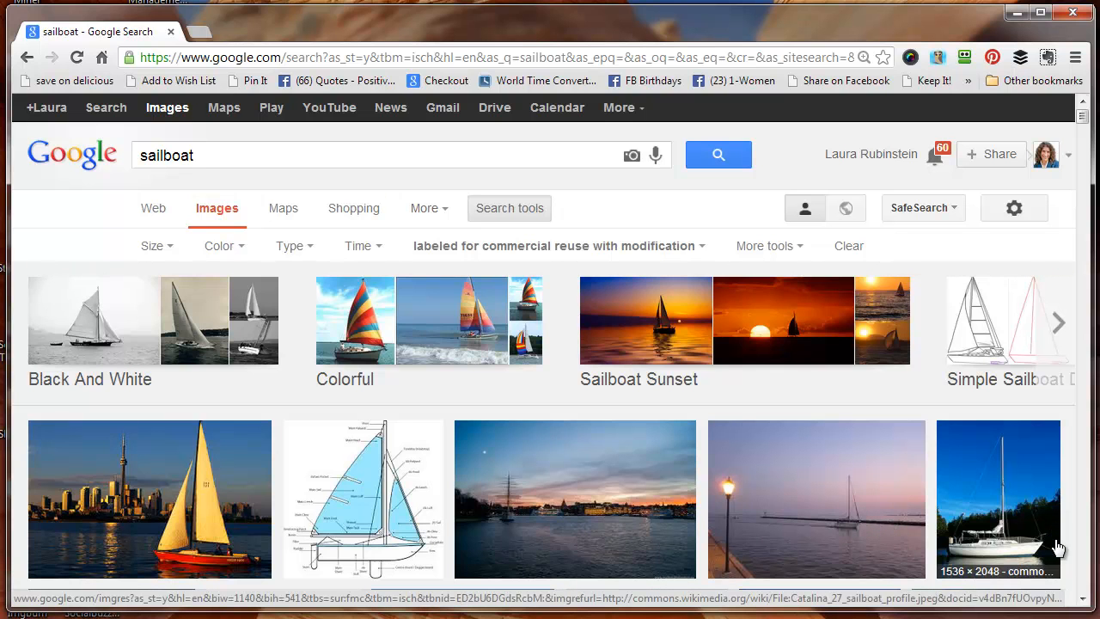